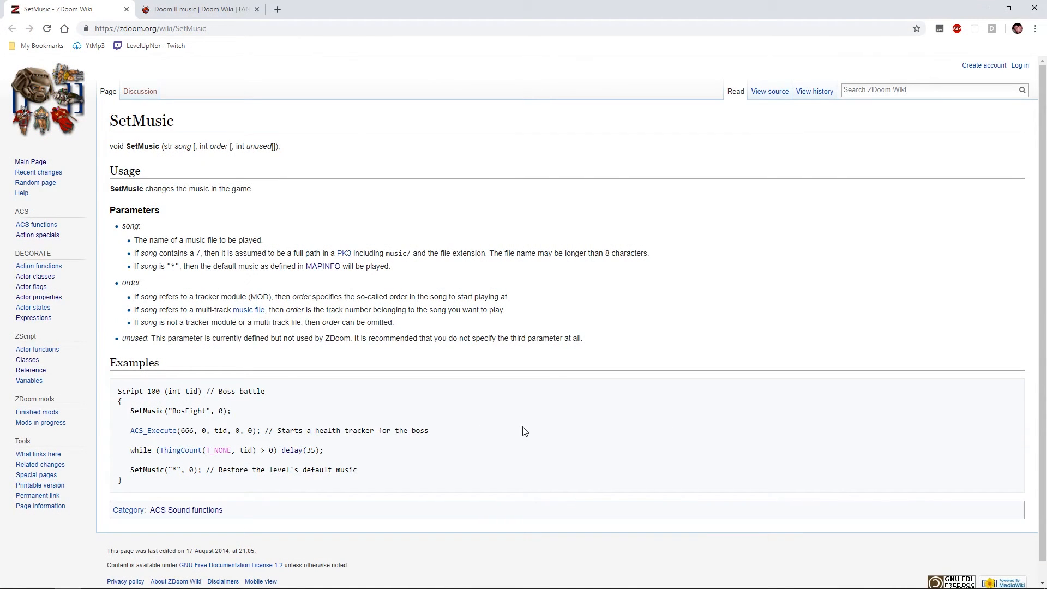
{"action": "mouse_move", "coordinate": [519, 413]}
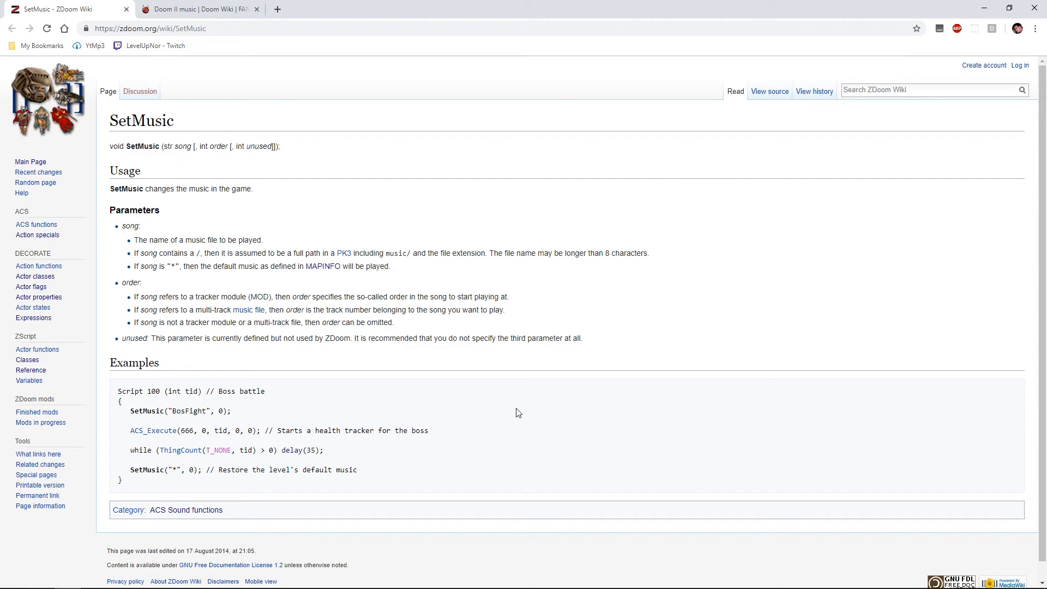
{"action": "mouse_move", "coordinate": [96, 92]}
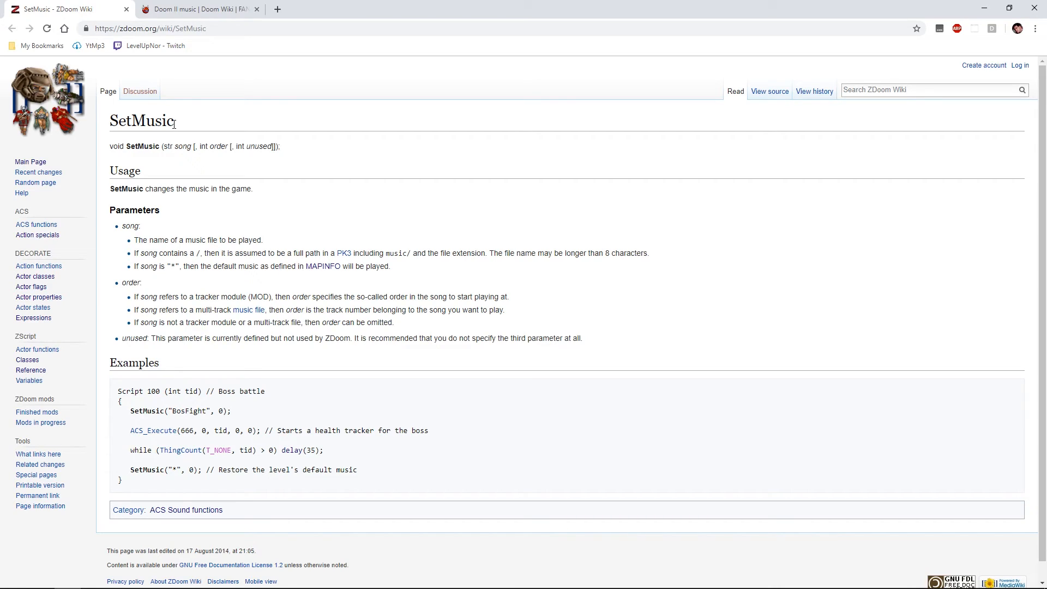
{"action": "mouse_move", "coordinate": [209, 120]}
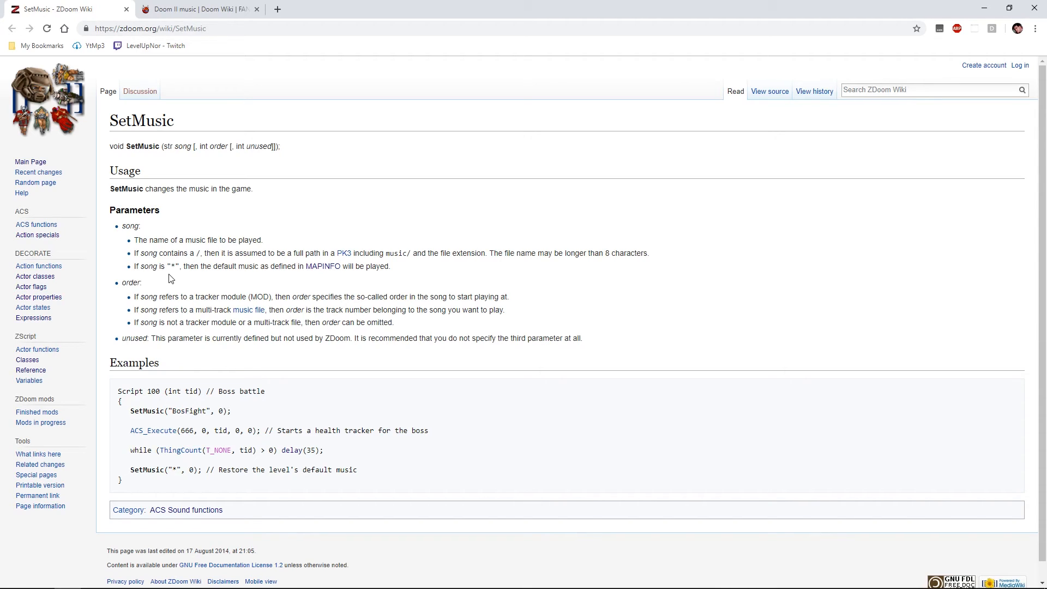
{"action": "mouse_move", "coordinate": [163, 238]}
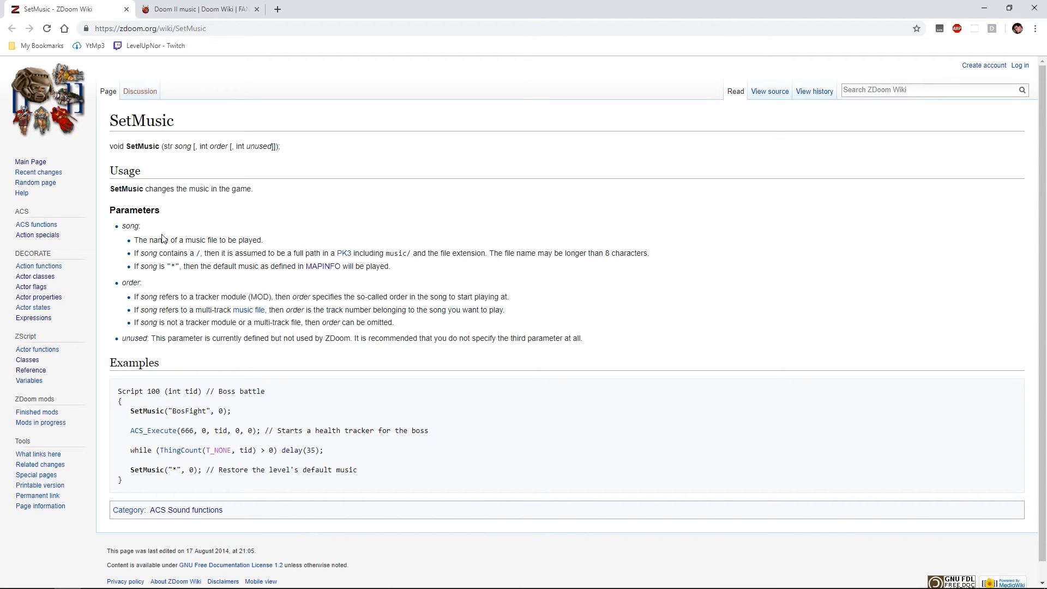
{"action": "mouse_move", "coordinate": [163, 221]}
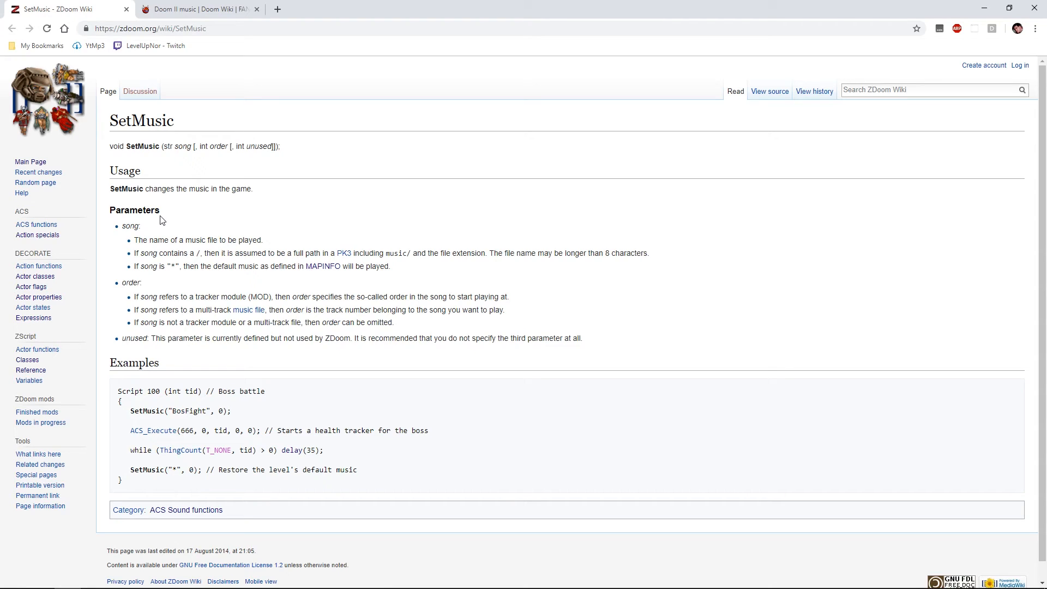
{"action": "mouse_move", "coordinate": [197, 9]}
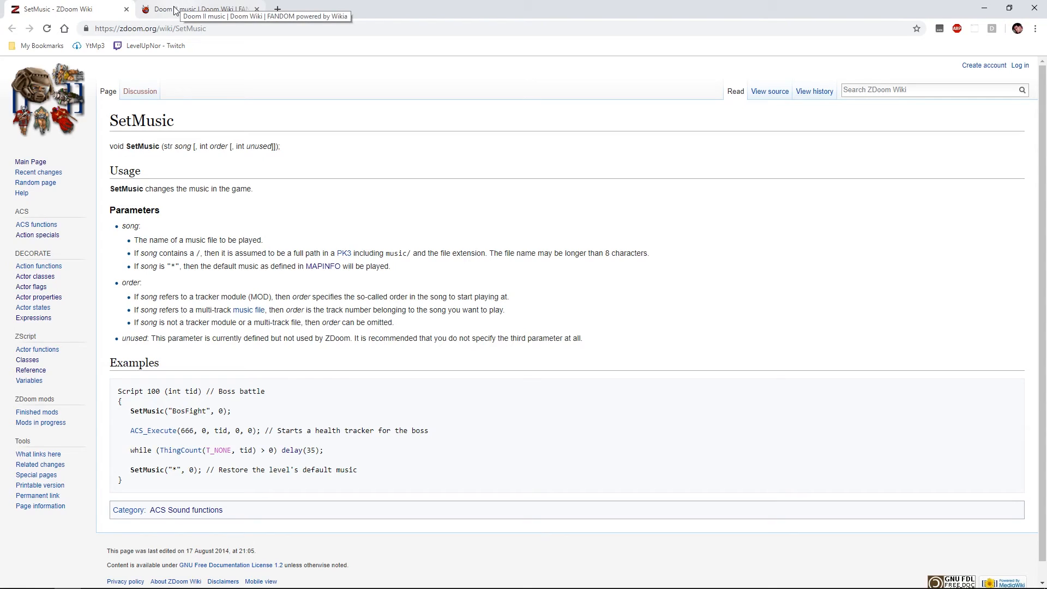
Browse the Doom Wiki's Doom II music track table and its music lump names
{"action": "left_click", "coordinate": [197, 8]}
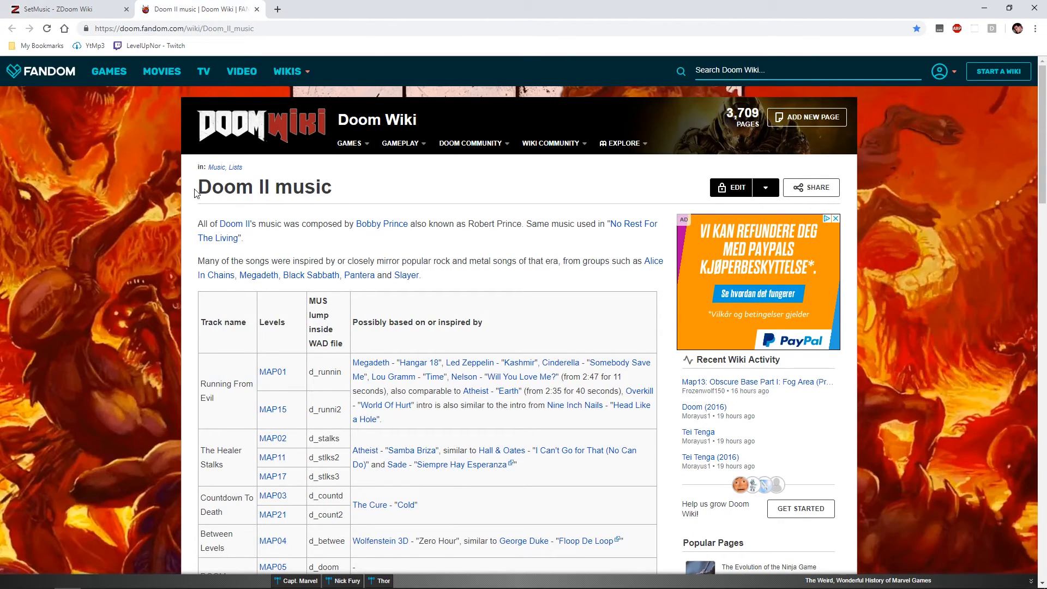
{"action": "mouse_move", "coordinate": [214, 242]}
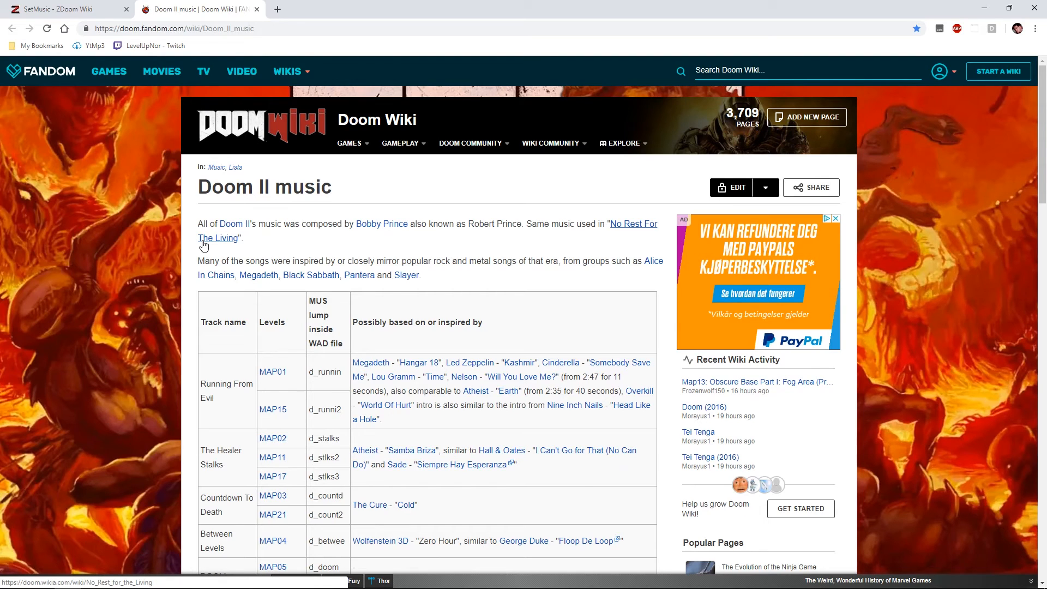
{"action": "scroll", "scroll_direction": "down", "scroll_amount": 3}
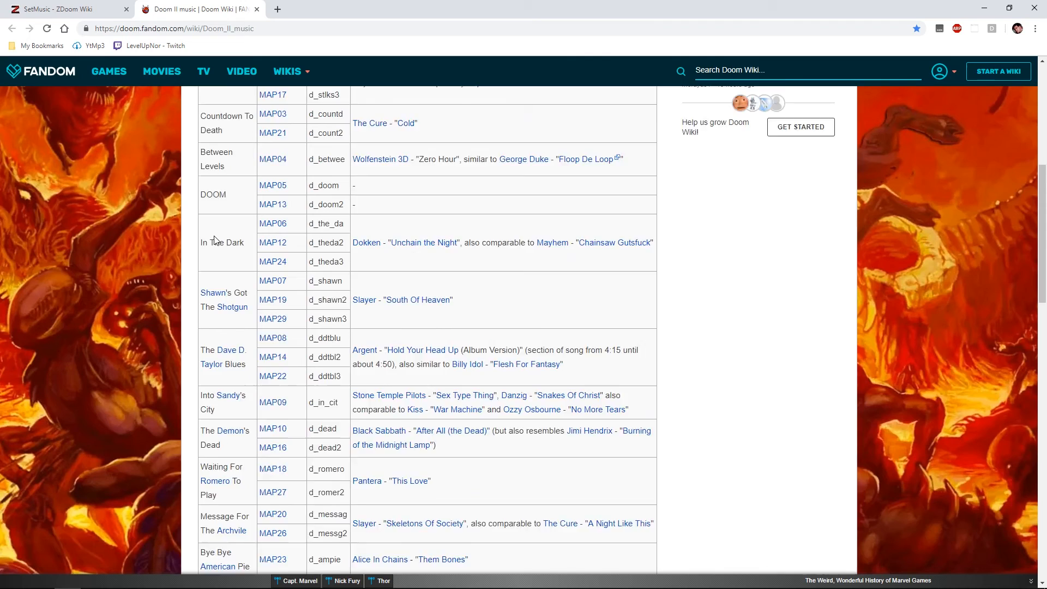
{"action": "scroll", "scroll_direction": "up", "scroll_amount": 3}
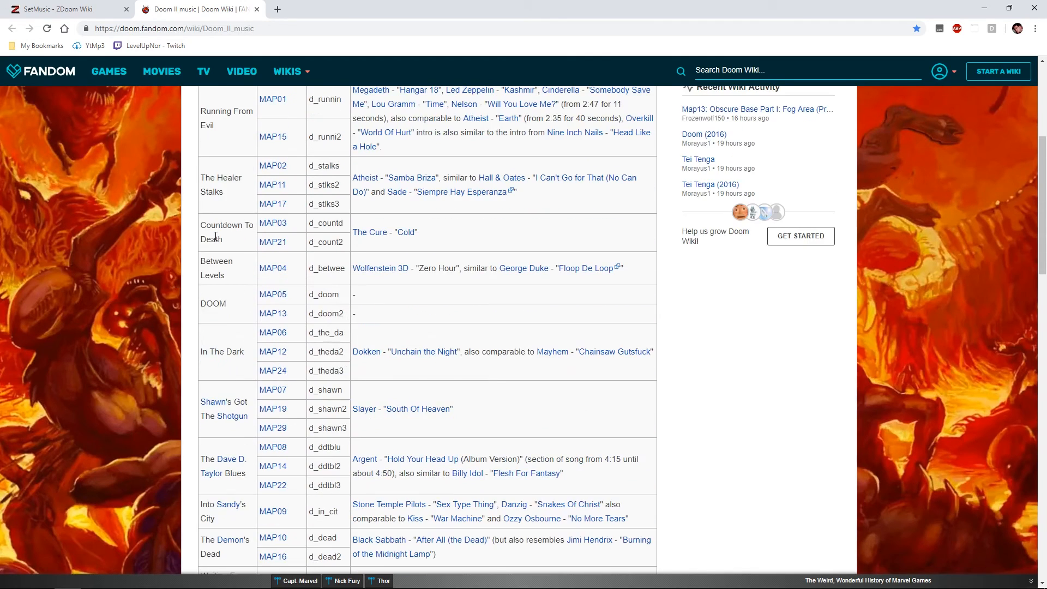
{"action": "scroll", "scroll_direction": "up", "scroll_amount": 3}
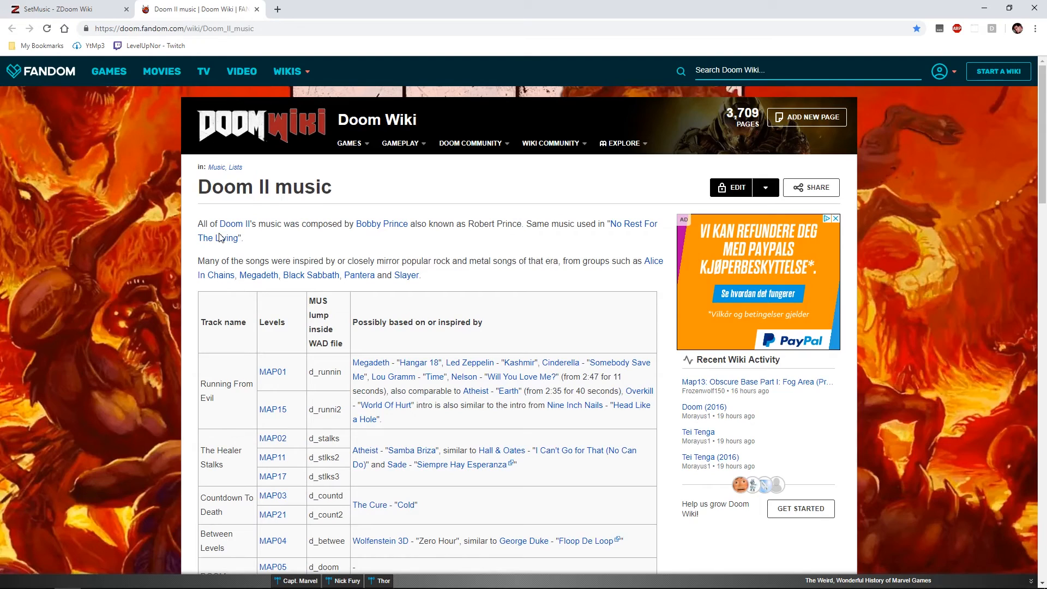
{"action": "scroll", "scroll_direction": "down", "scroll_amount": 3}
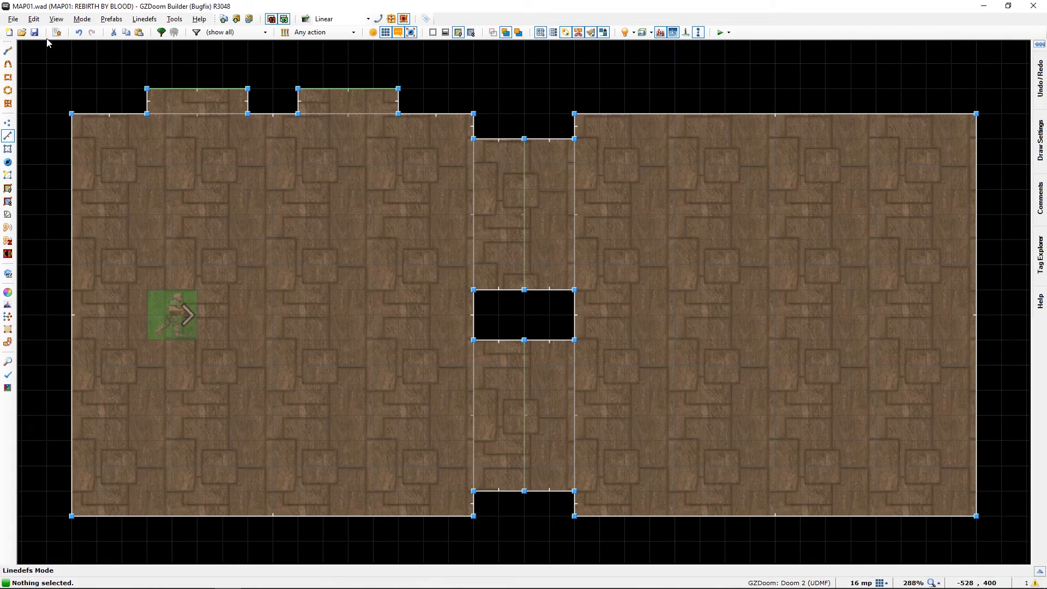
{"action": "mouse_move", "coordinate": [57, 32]}
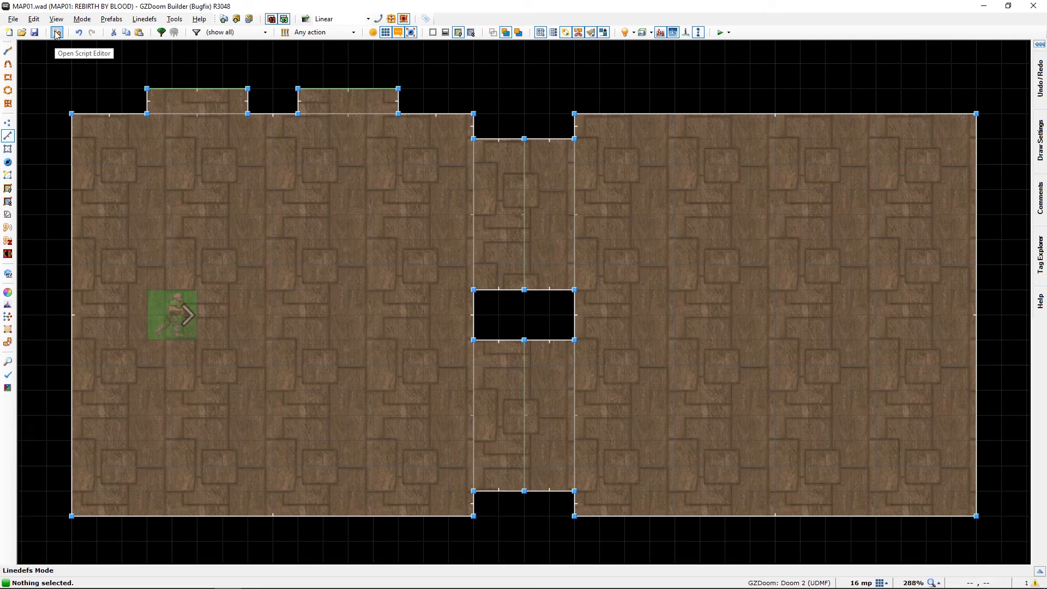
Show the SCRIPTS lump with ChangeMusic and ChangeMusic2 in the Script Editor
{"action": "left_click", "coordinate": [56, 33]}
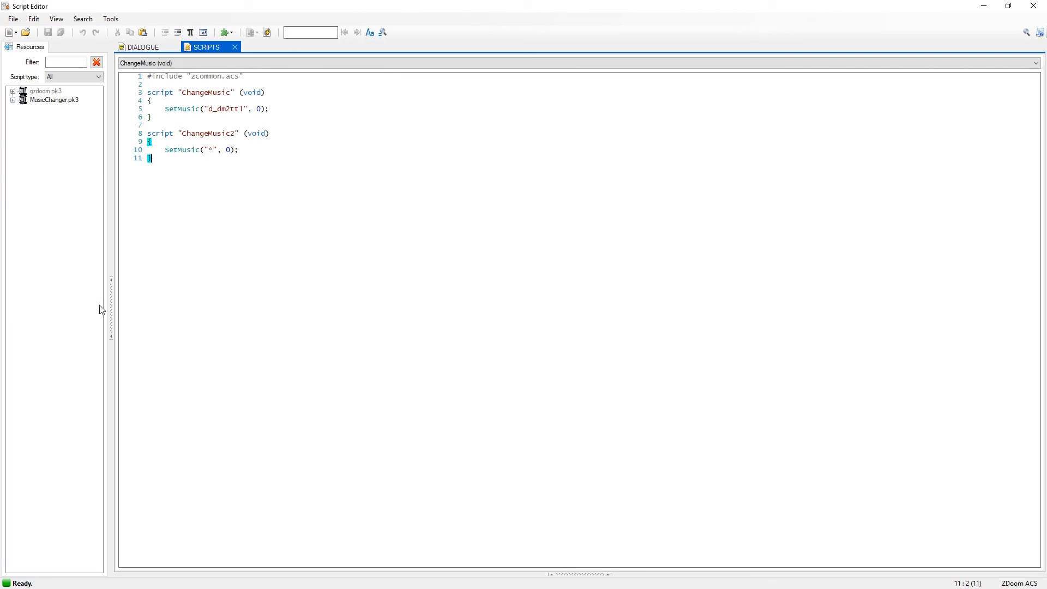
{"action": "mouse_move", "coordinate": [101, 212]}
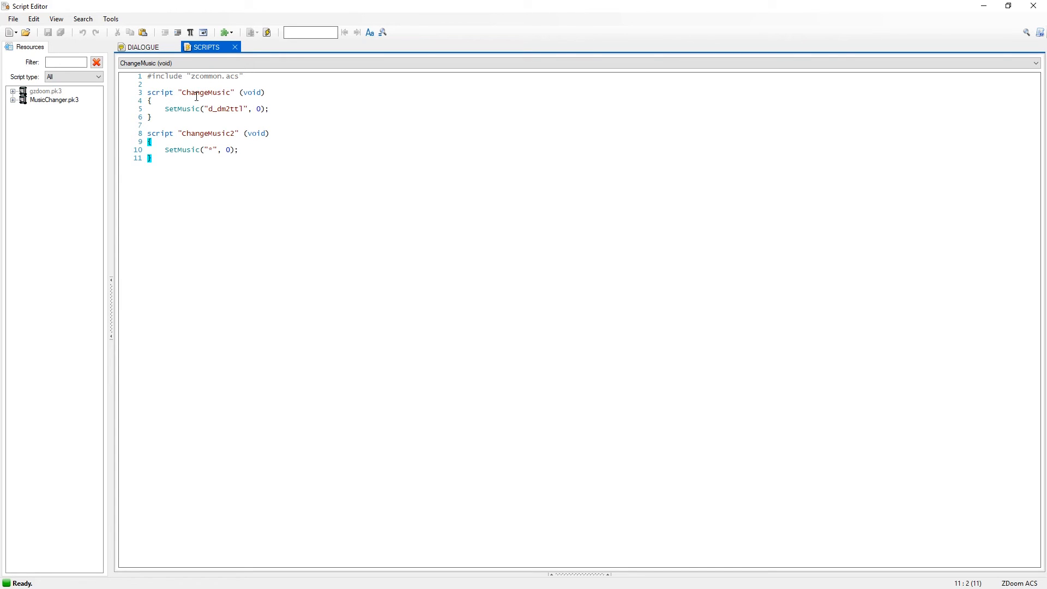
{"action": "mouse_move", "coordinate": [176, 92]}
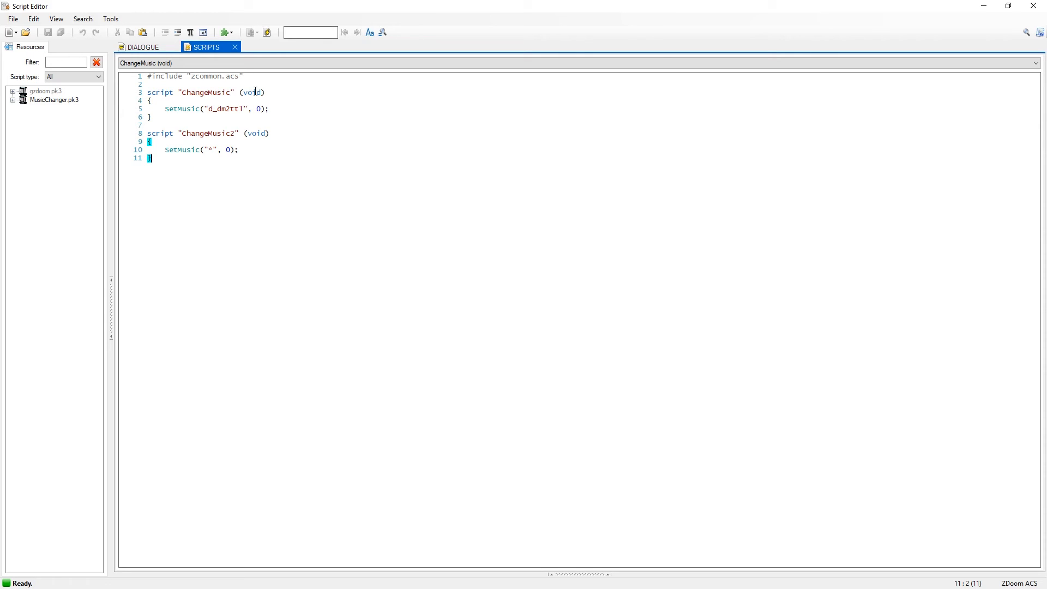
{"action": "mouse_move", "coordinate": [103, 135]}
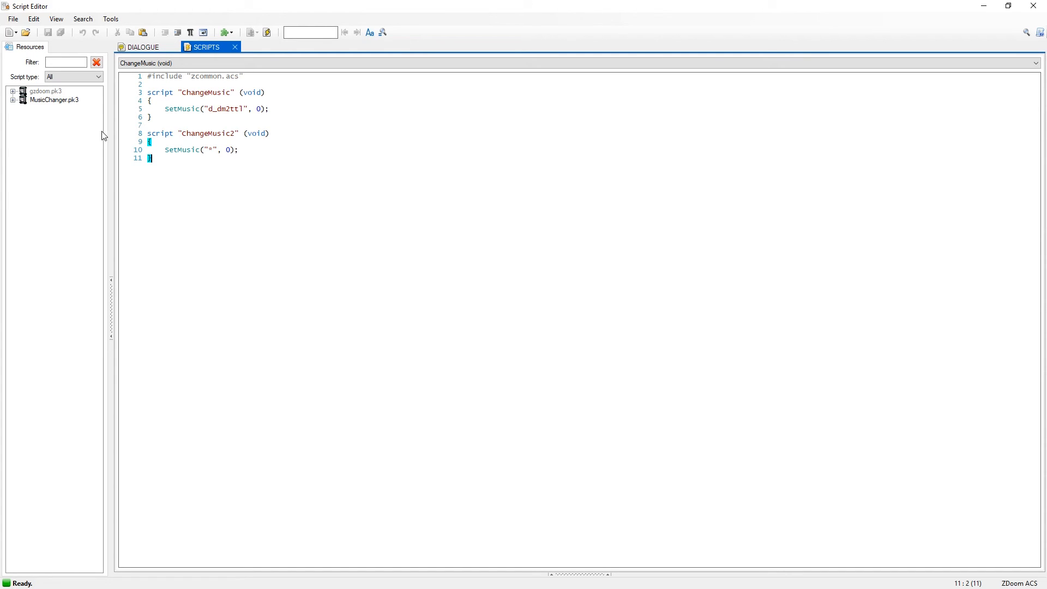
{"action": "mouse_move", "coordinate": [177, 132]}
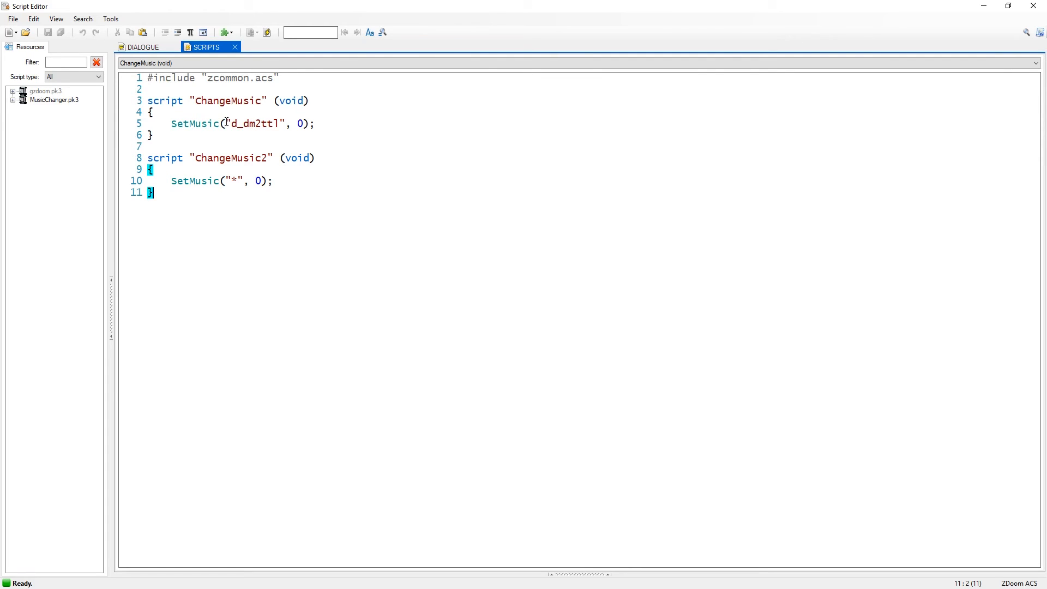
{"action": "double_click", "coordinate": [253, 124]}
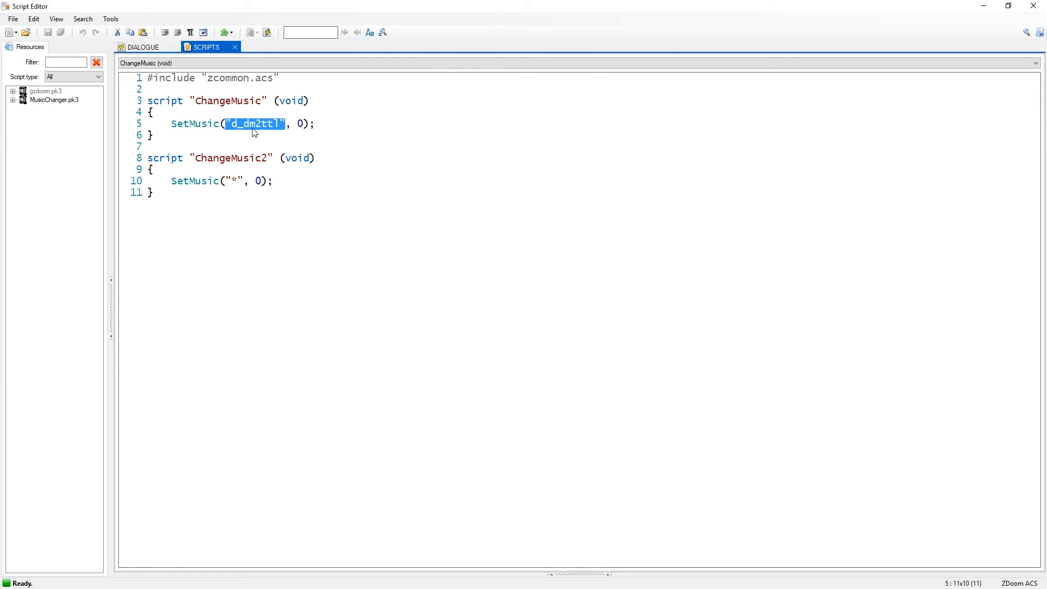
{"action": "mouse_move", "coordinate": [277, 124]}
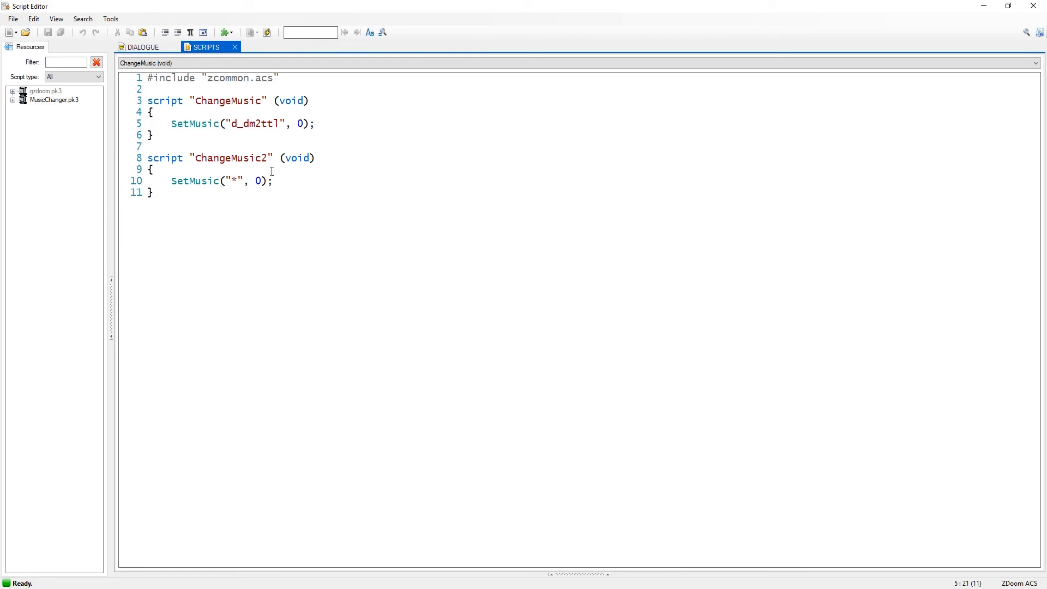
{"action": "left_click", "coordinate": [284, 124]}
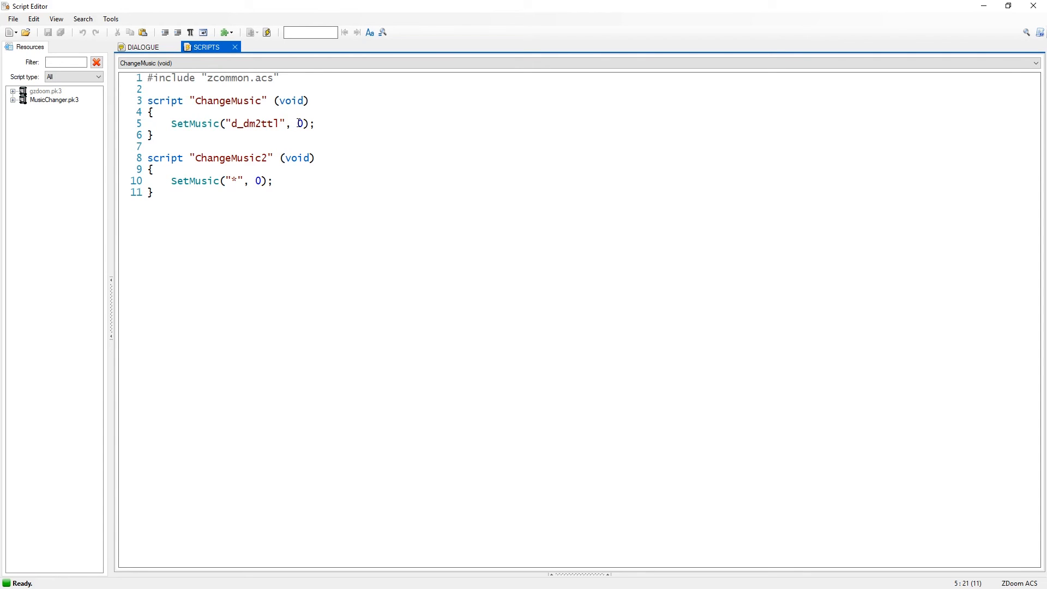
{"action": "double_click", "coordinate": [300, 124]}
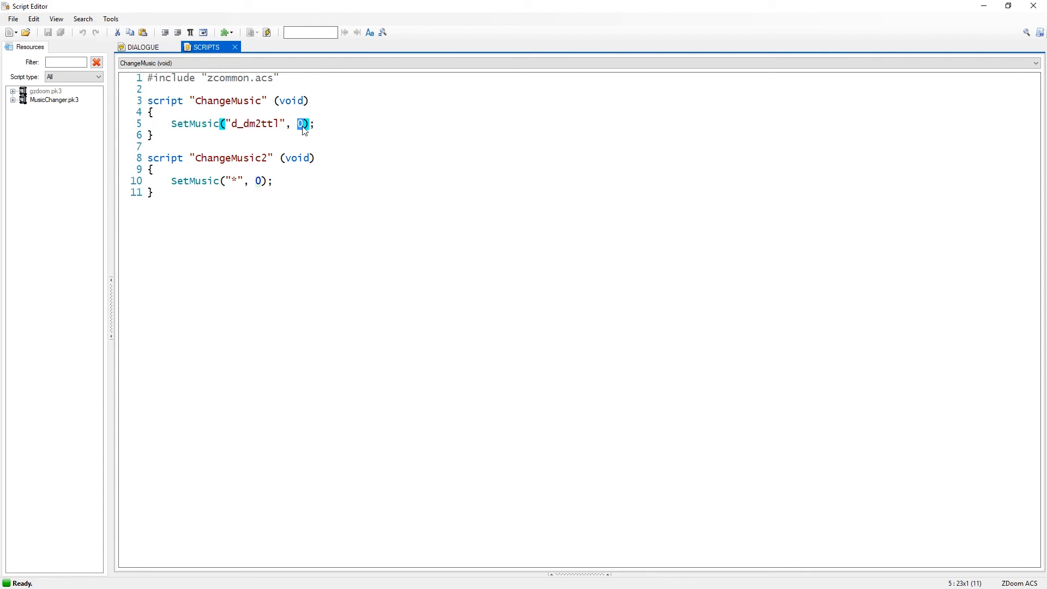
{"action": "left_click", "coordinate": [306, 124]}
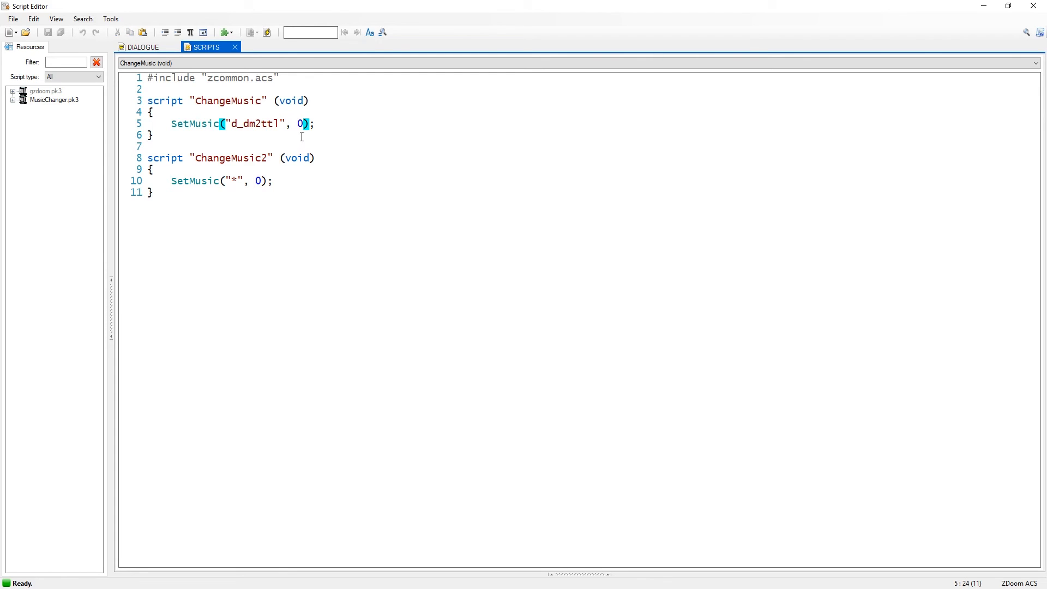
{"action": "left_click", "coordinate": [308, 124]}
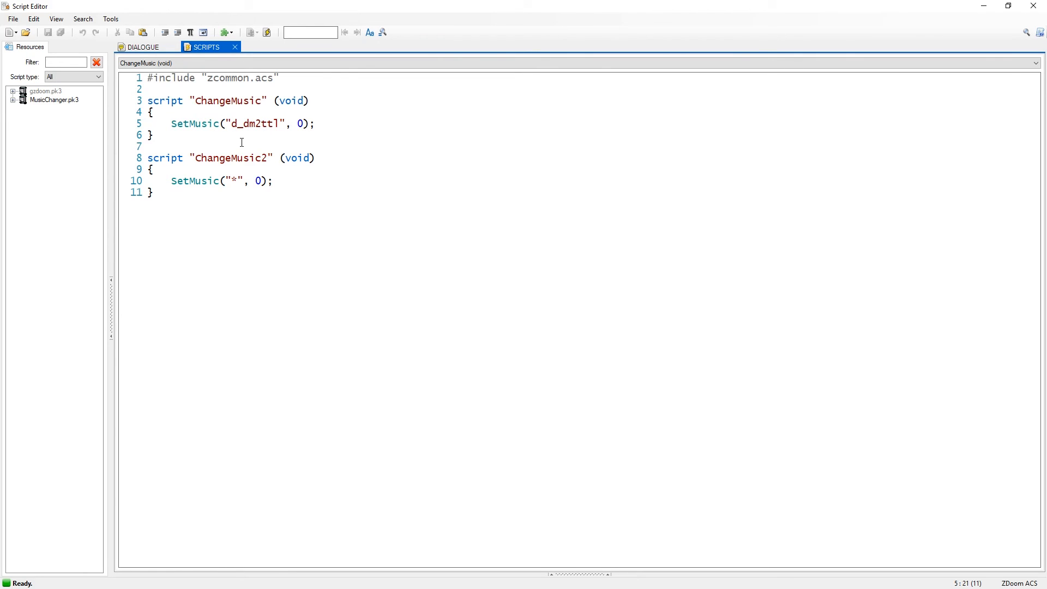
{"action": "left_click", "coordinate": [285, 124]}
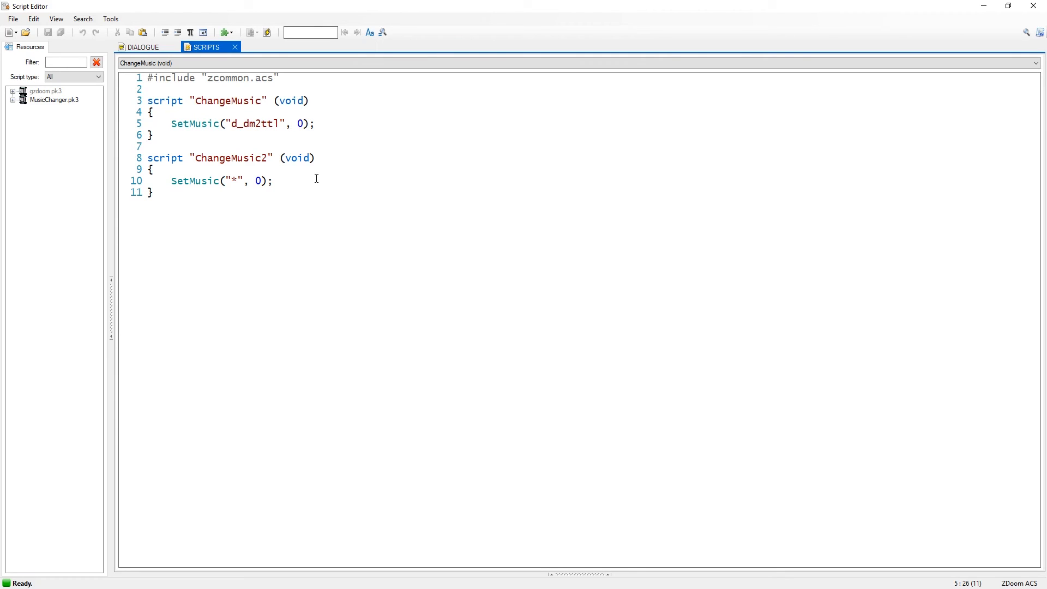
{"action": "mouse_move", "coordinate": [316, 195]}
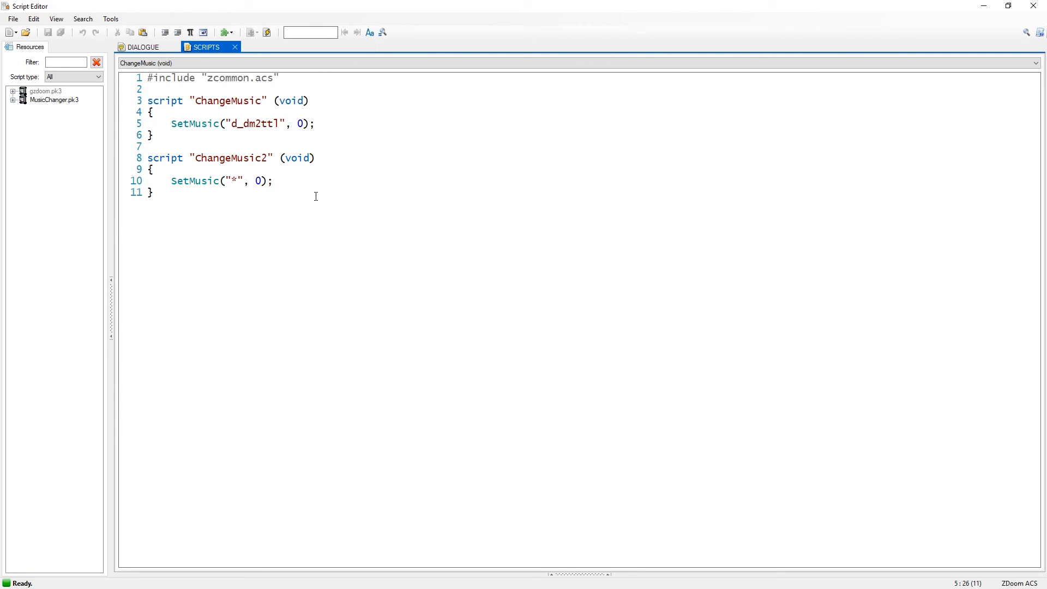
{"action": "mouse_move", "coordinate": [325, 184]}
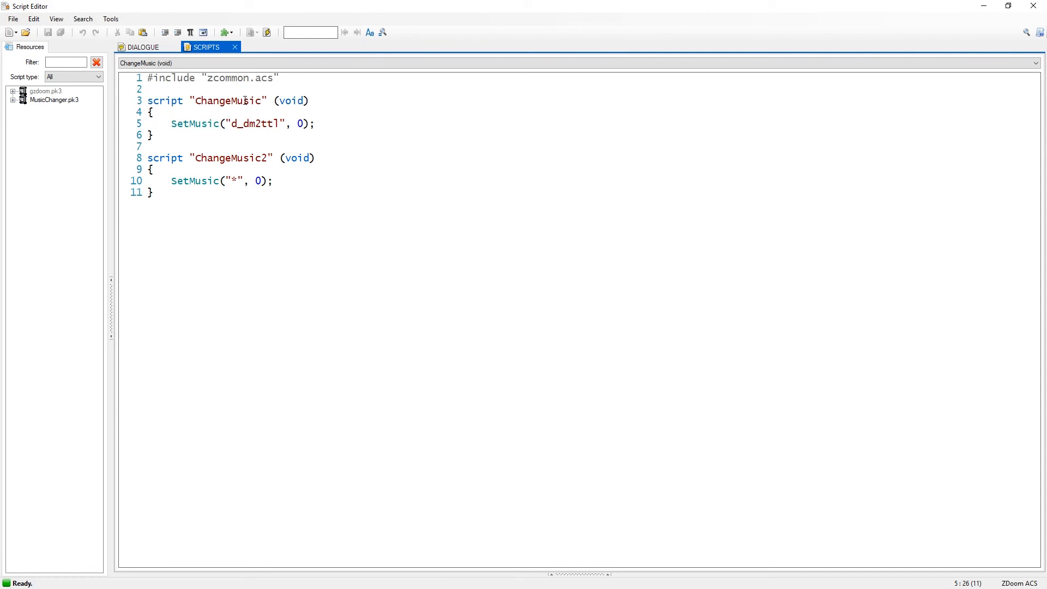
{"action": "left_click", "coordinate": [316, 124]}
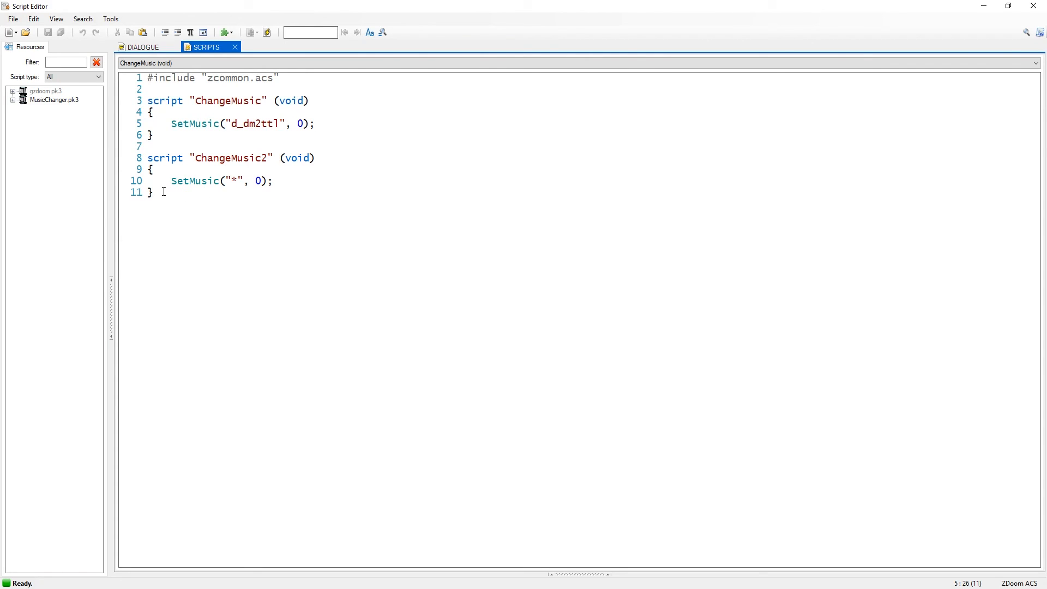
Select the '*' music argument in ChangeMusic2, then select all script text
{"action": "double_click", "coordinate": [179, 181]}
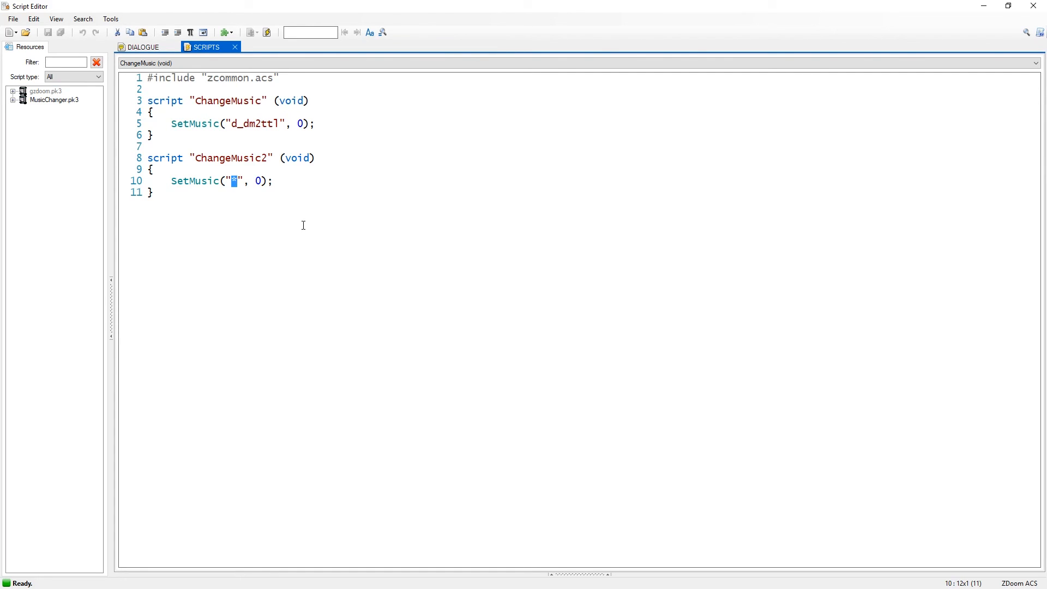
{"action": "mouse_move", "coordinate": [421, 192]}
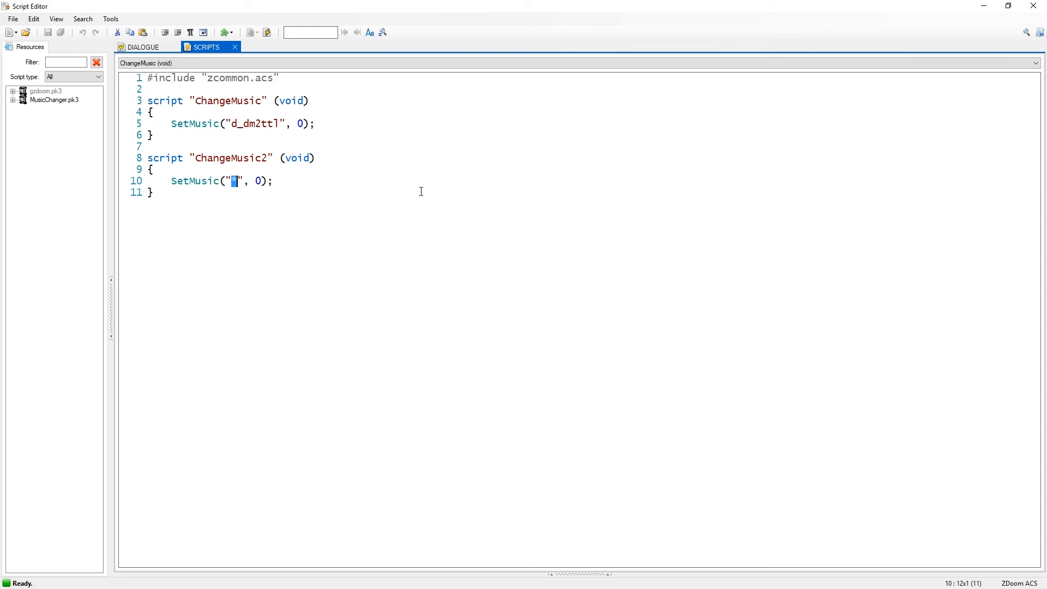
{"action": "mouse_move", "coordinate": [131, 211]}
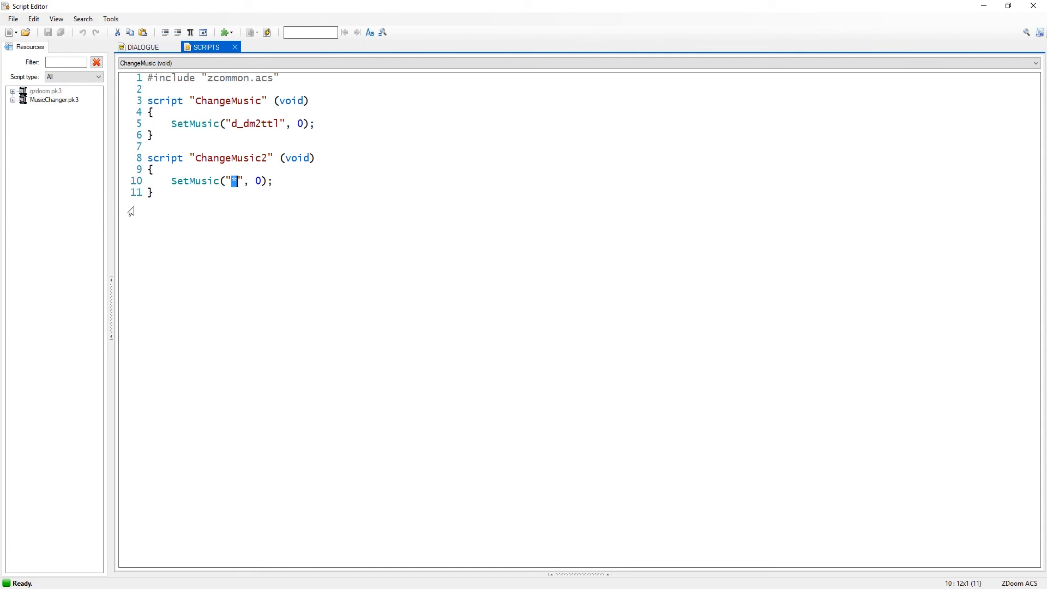
{"action": "key", "text": "ctrl+a"}
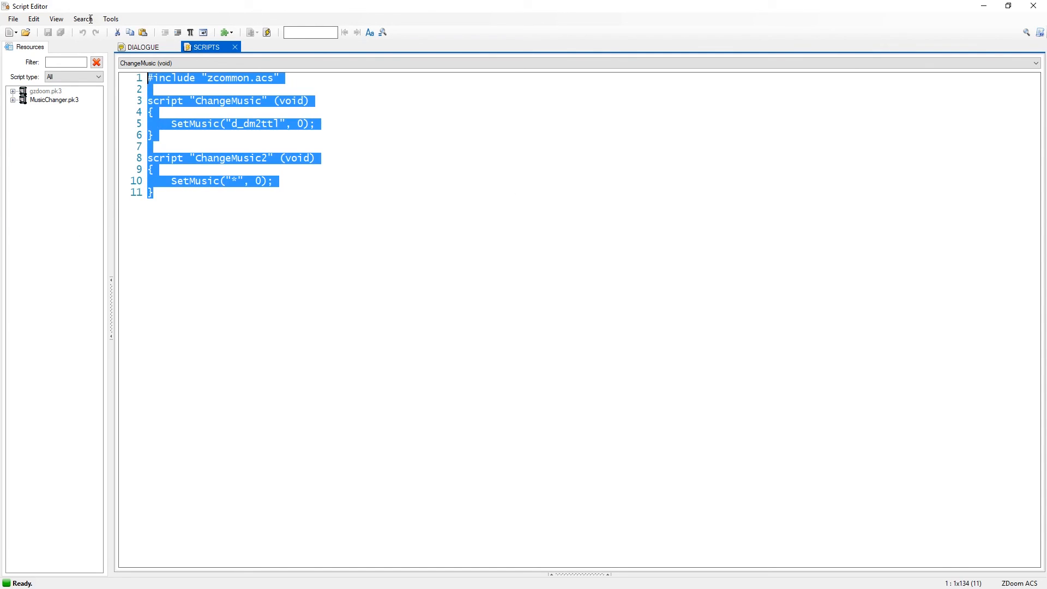
{"action": "mouse_move", "coordinate": [867, 166]}
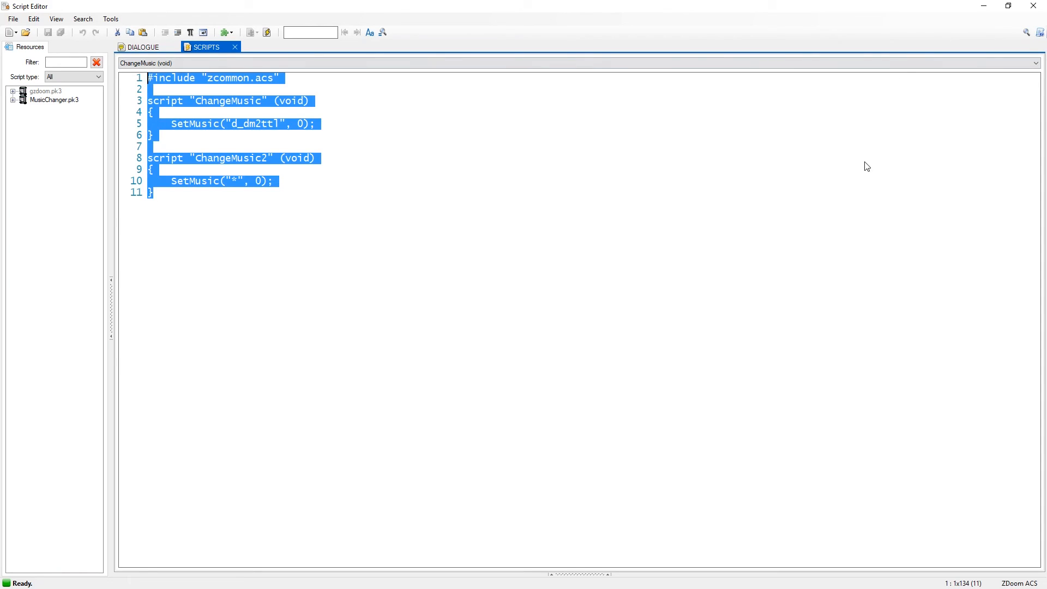
{"action": "mouse_move", "coordinate": [1034, 6]}
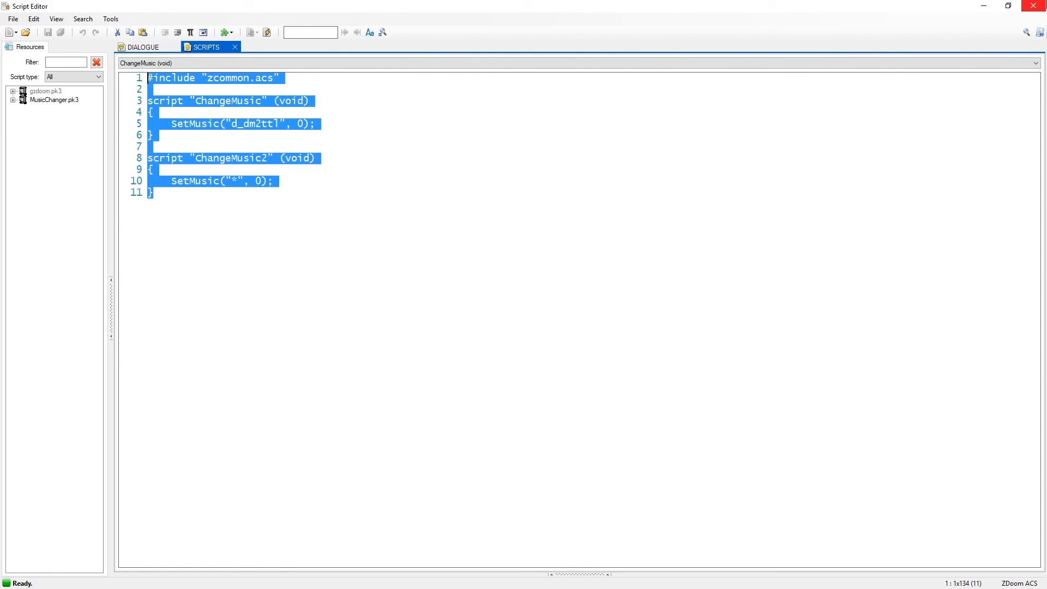
{"action": "mouse_move", "coordinate": [1039, 6]}
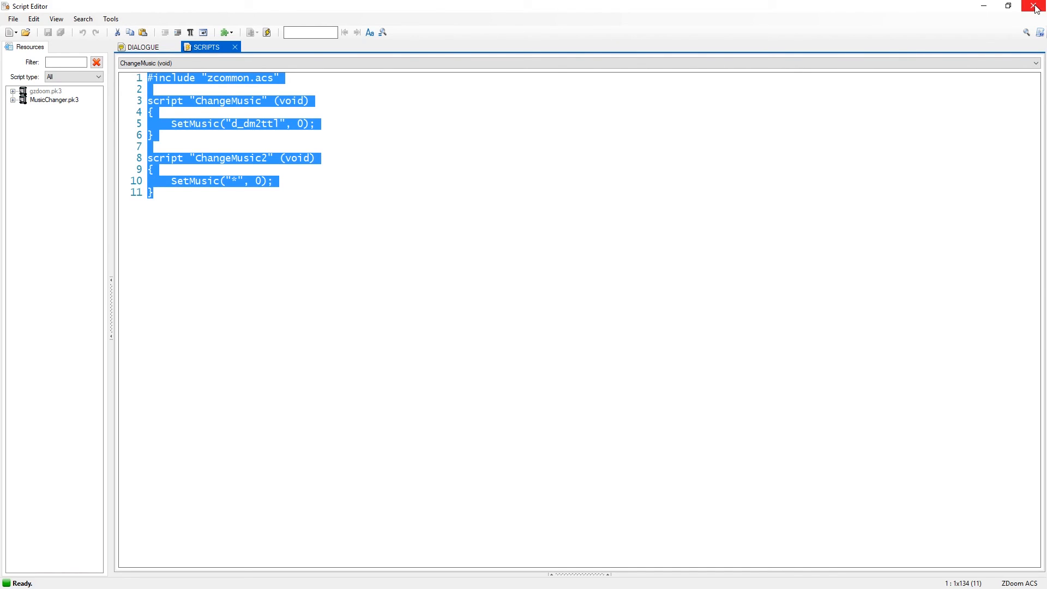
{"action": "mouse_move", "coordinate": [964, 43]}
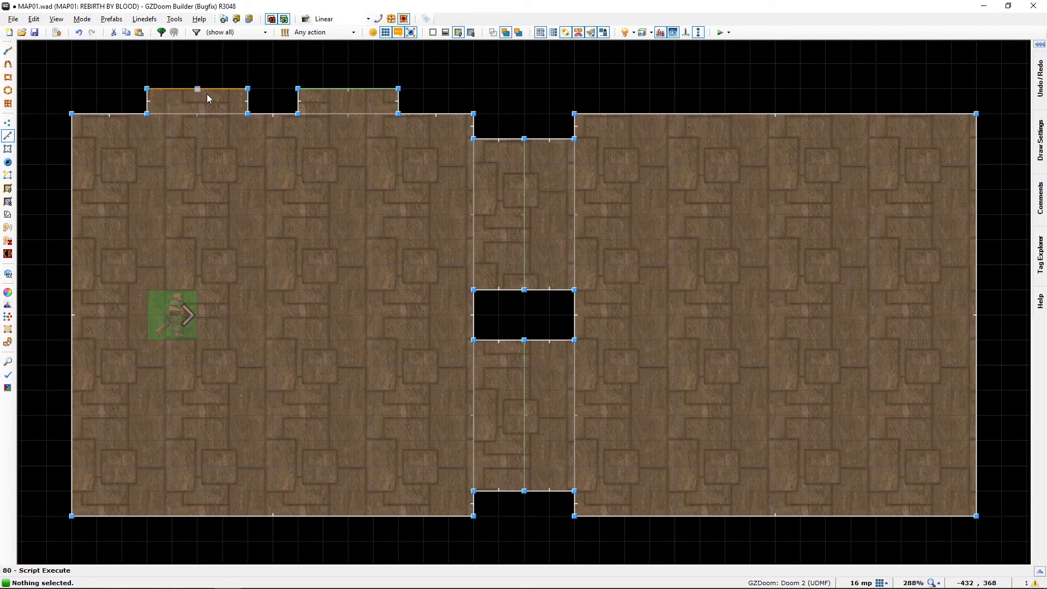
{"action": "left_click", "coordinate": [197, 89]}
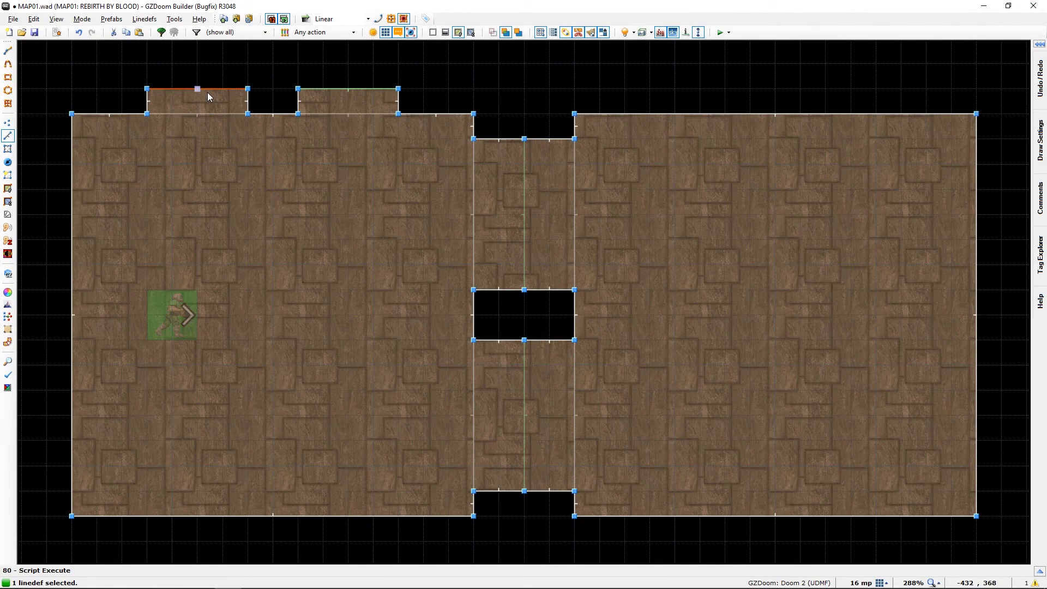
{"action": "double_click", "coordinate": [208, 88]}
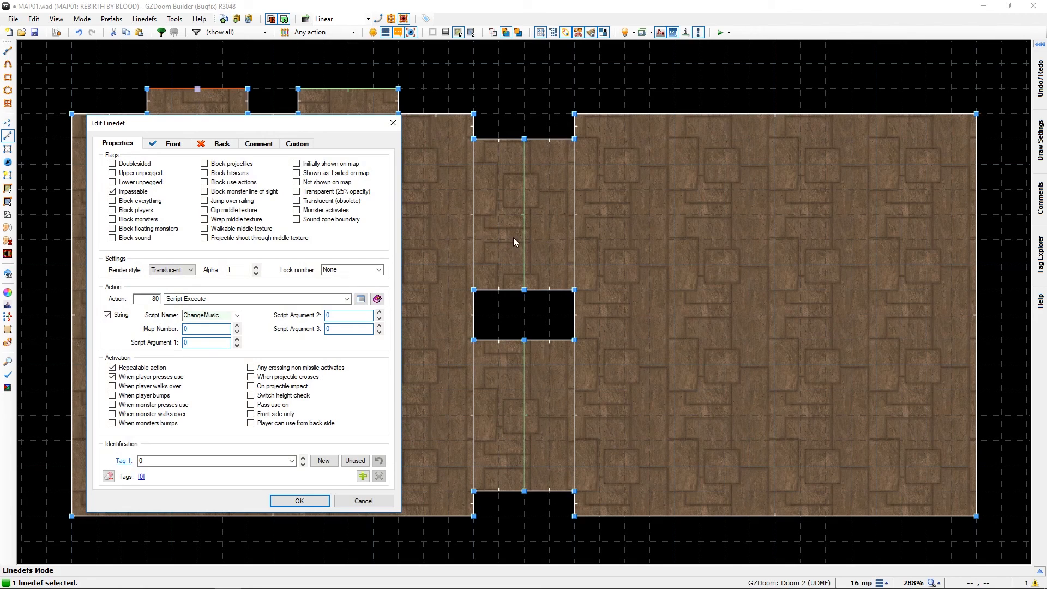
{"action": "mouse_move", "coordinate": [35, 483]}
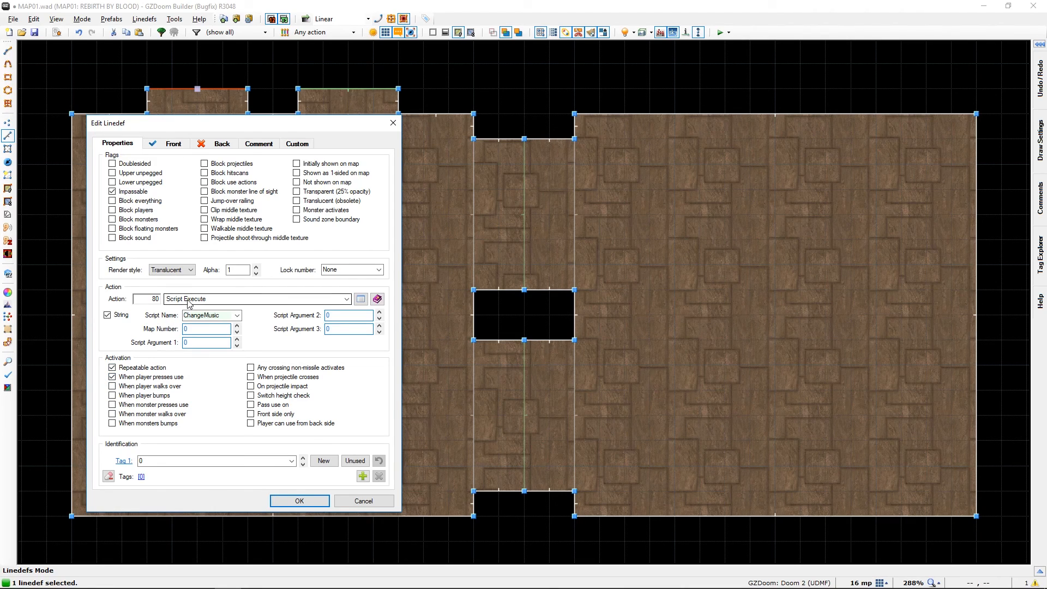
{"action": "mouse_move", "coordinate": [241, 304]}
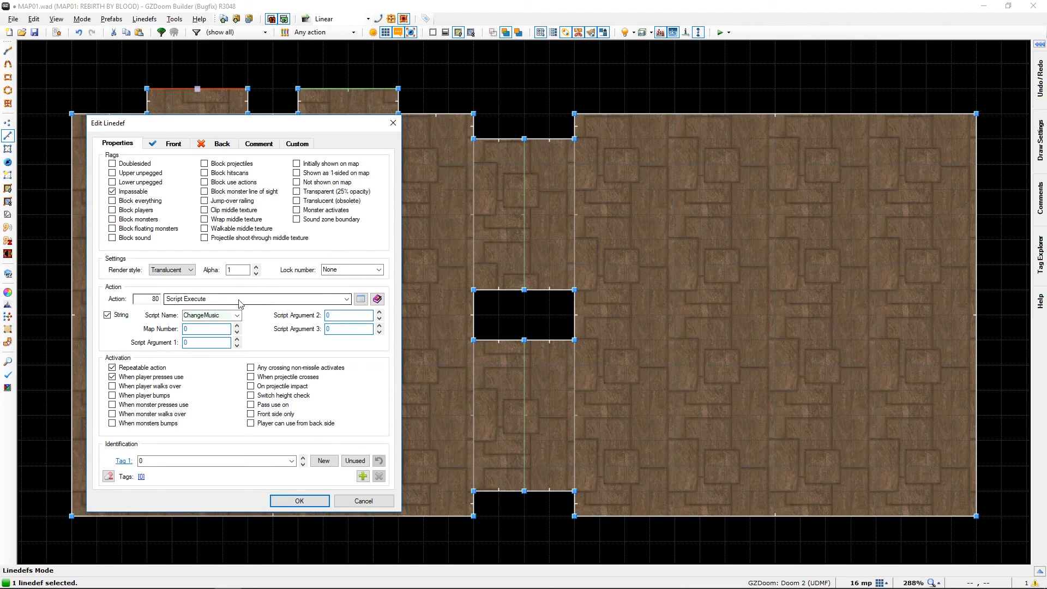
{"action": "mouse_move", "coordinate": [299, 501]}
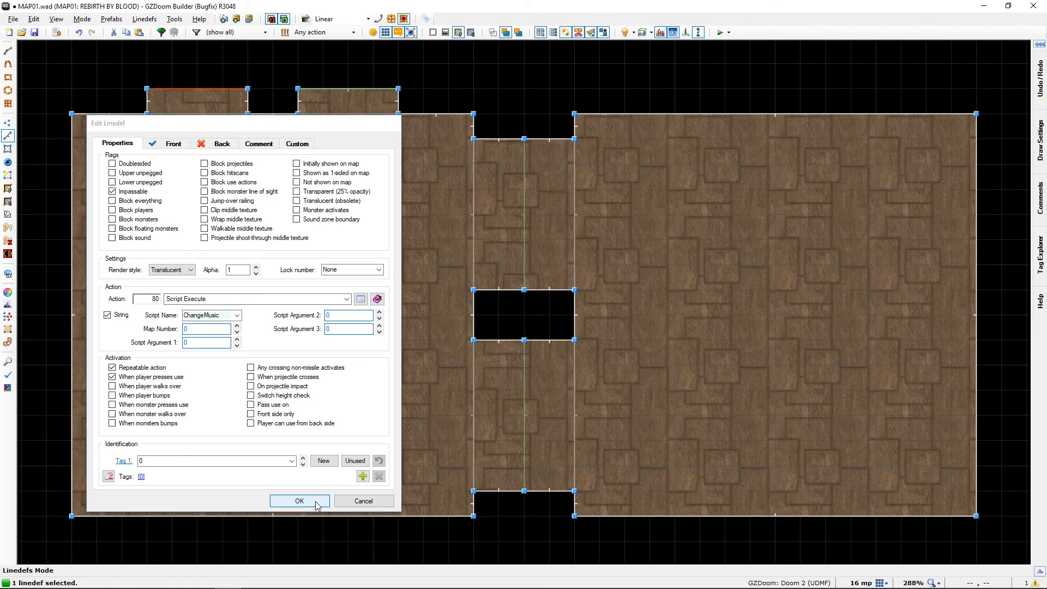
{"action": "left_click", "coordinate": [300, 501]}
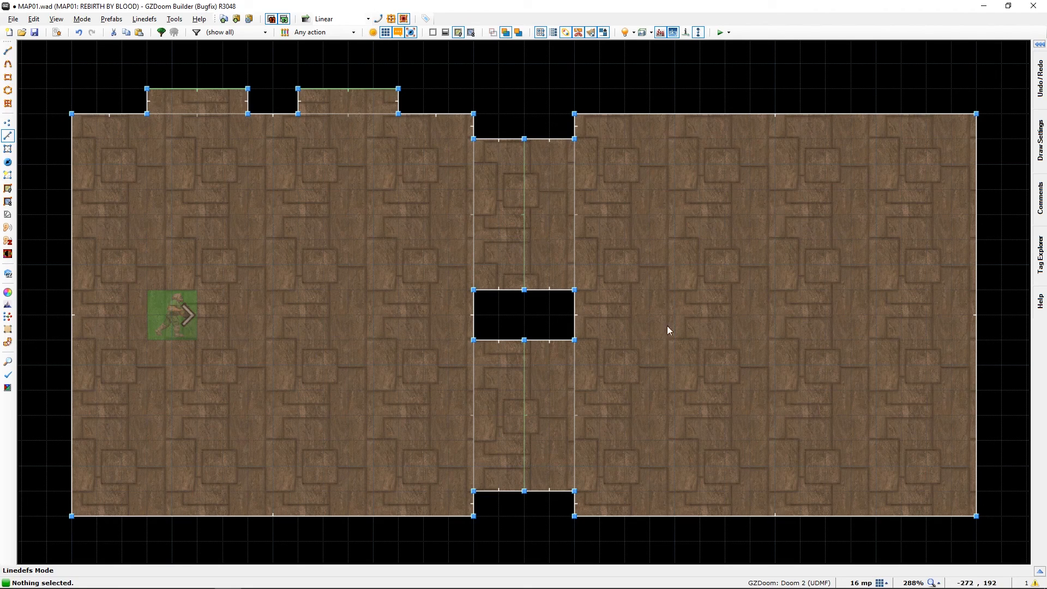
{"action": "mouse_move", "coordinate": [777, 314]}
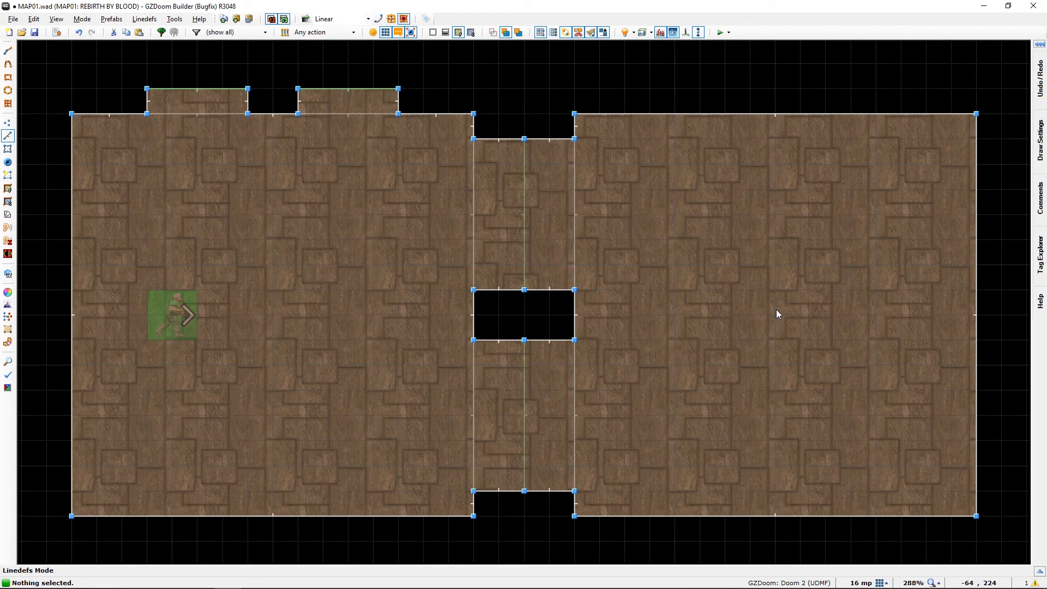
{"action": "mouse_move", "coordinate": [827, 305]}
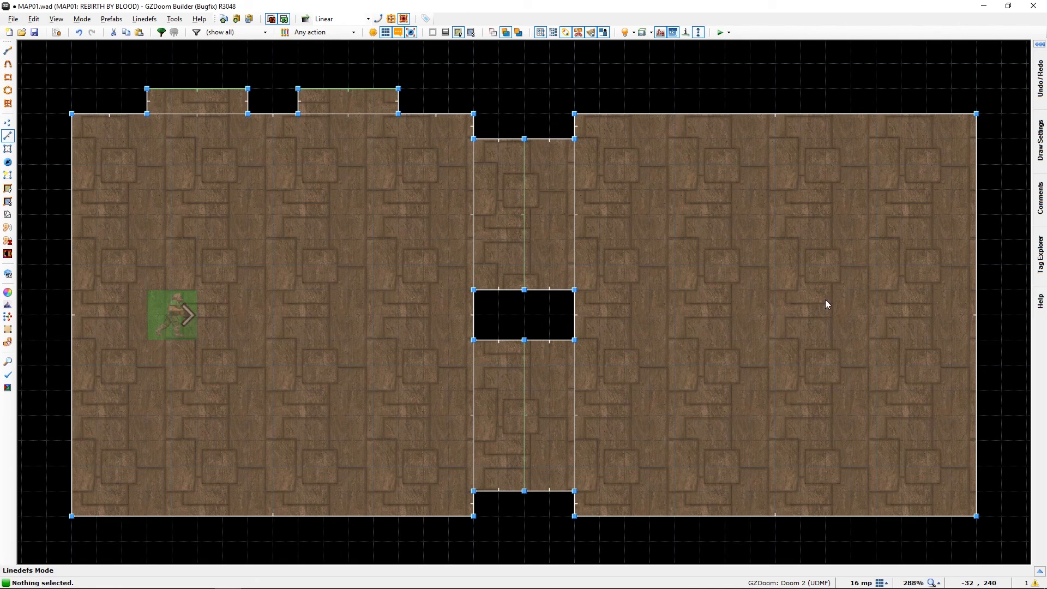